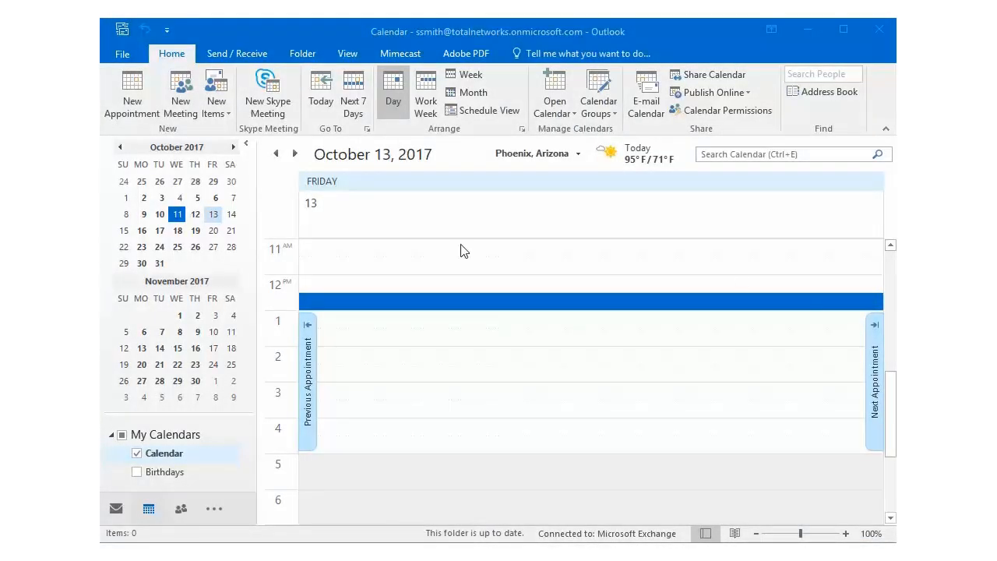
mouse_move(268, 241)
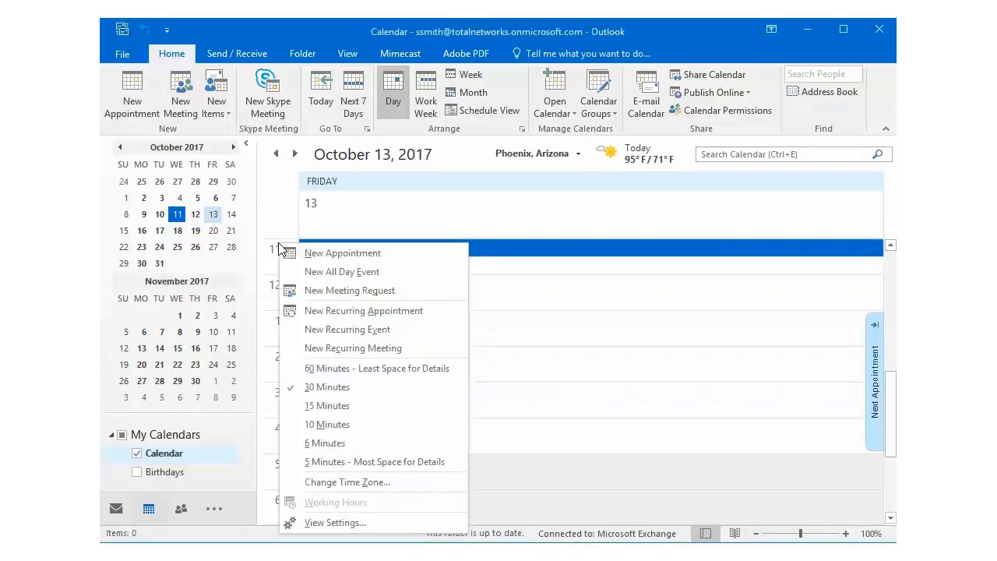
mouse_move(325, 442)
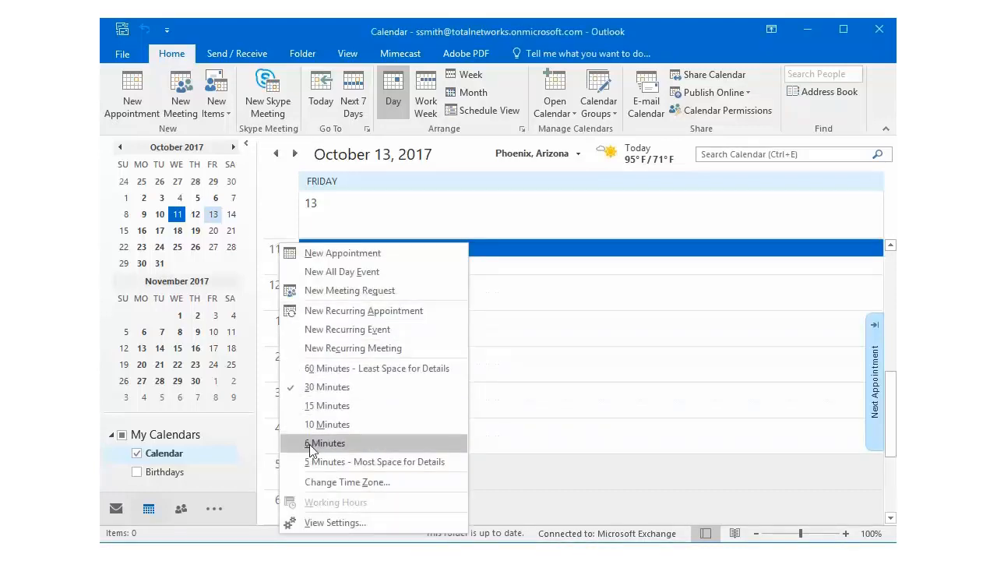
mouse_move(327, 482)
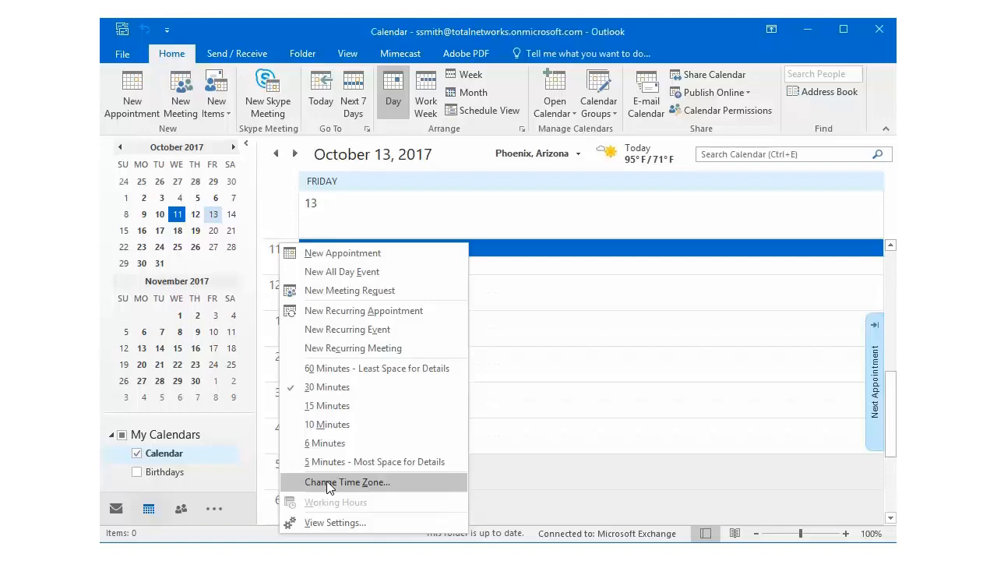
Step: Bring up the calendar time zone settings from the day view's time bar
click(346, 482)
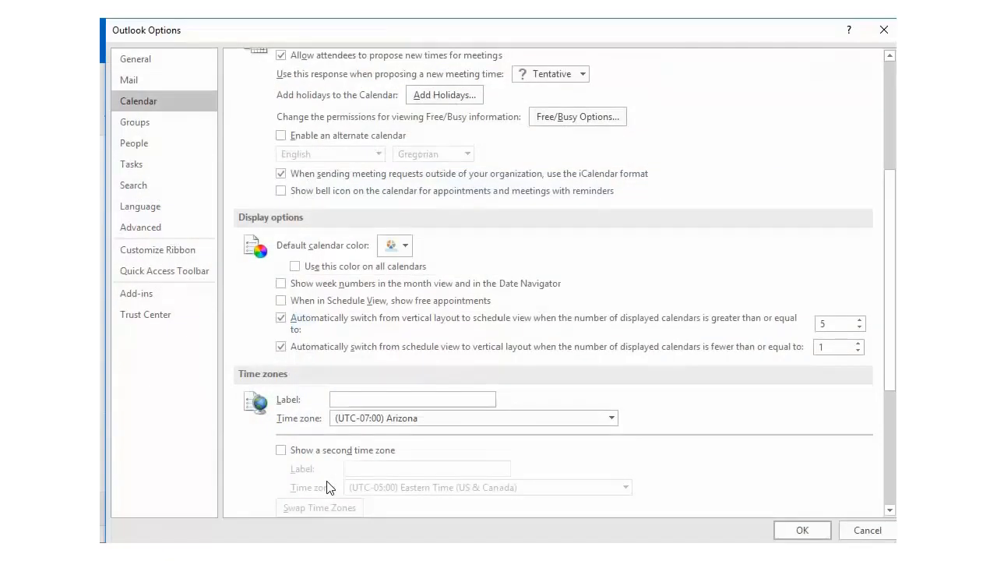
Step: Enable a second time zone, Eastern Time (US & Canada), labeled 'NY'
click(280, 449)
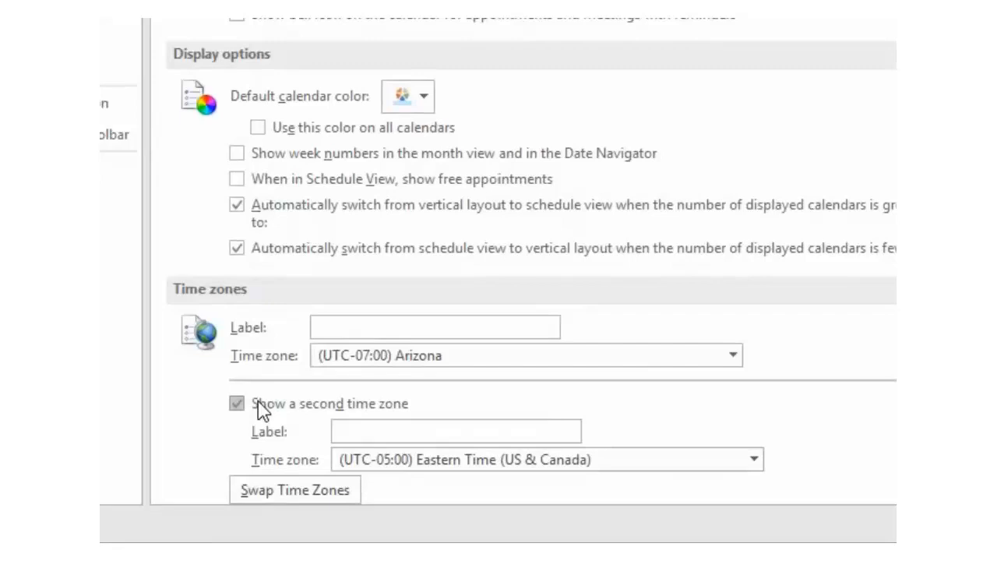
mouse_move(387, 414)
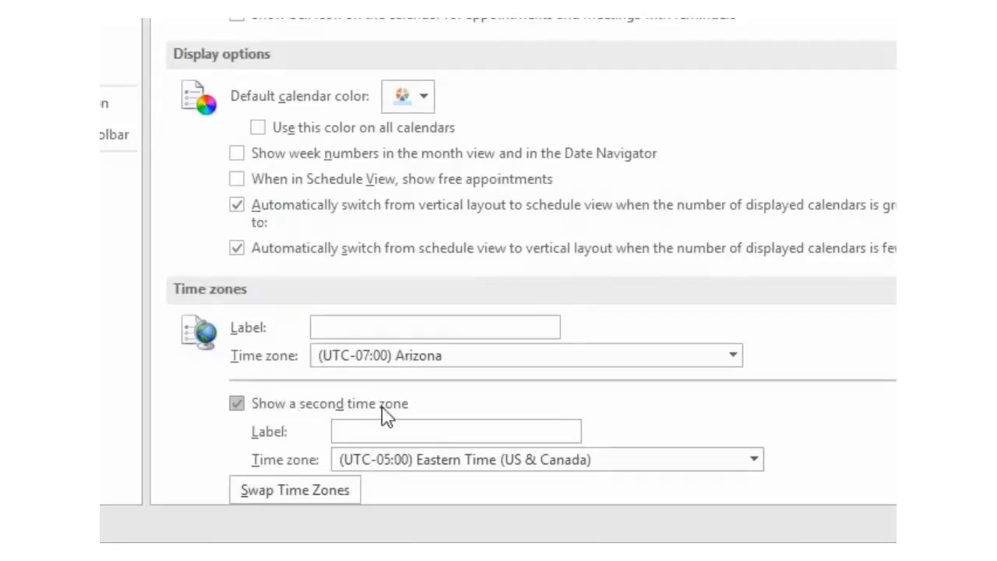
click(455, 430)
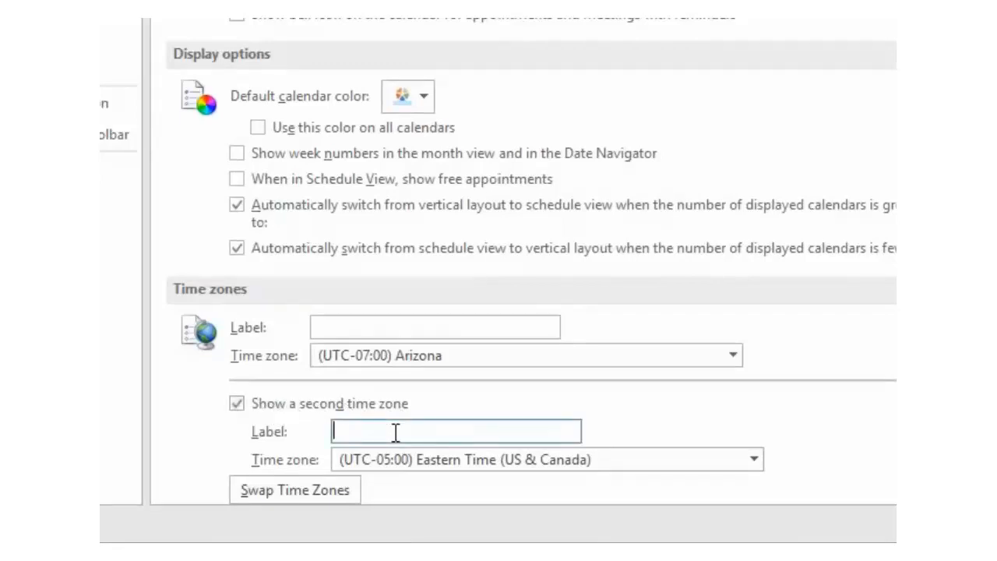
text(NY)
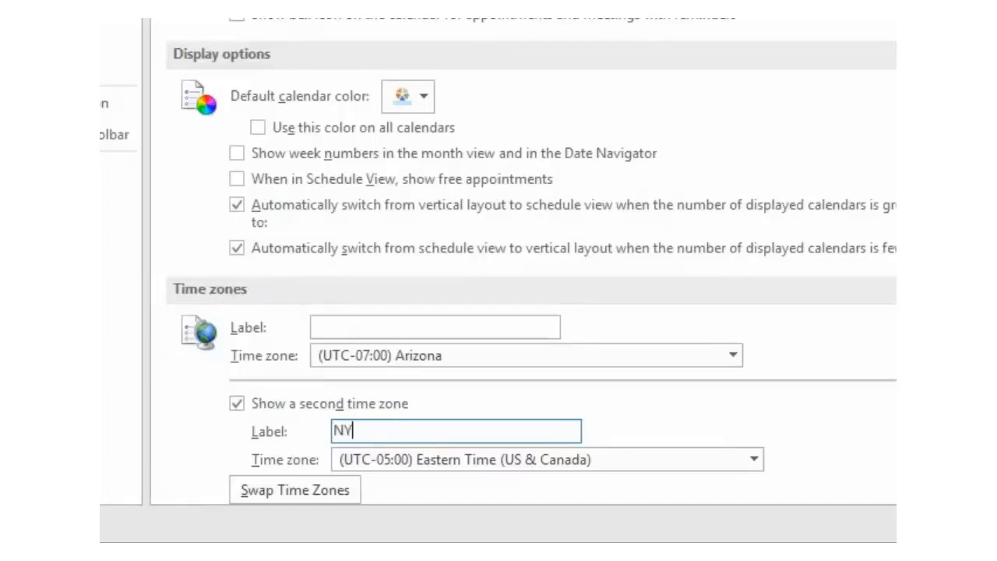
mouse_move(323, 455)
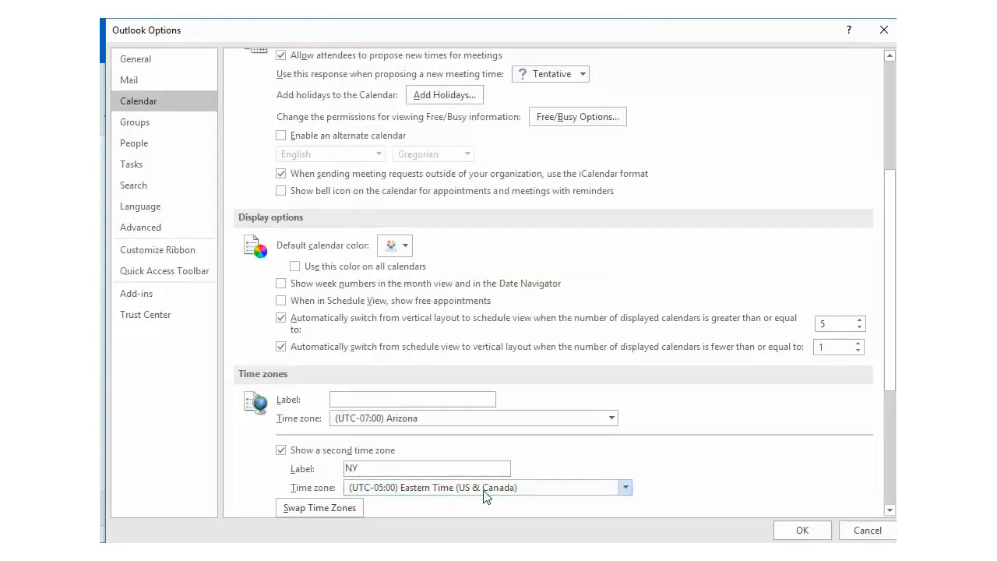
mouse_move(483, 497)
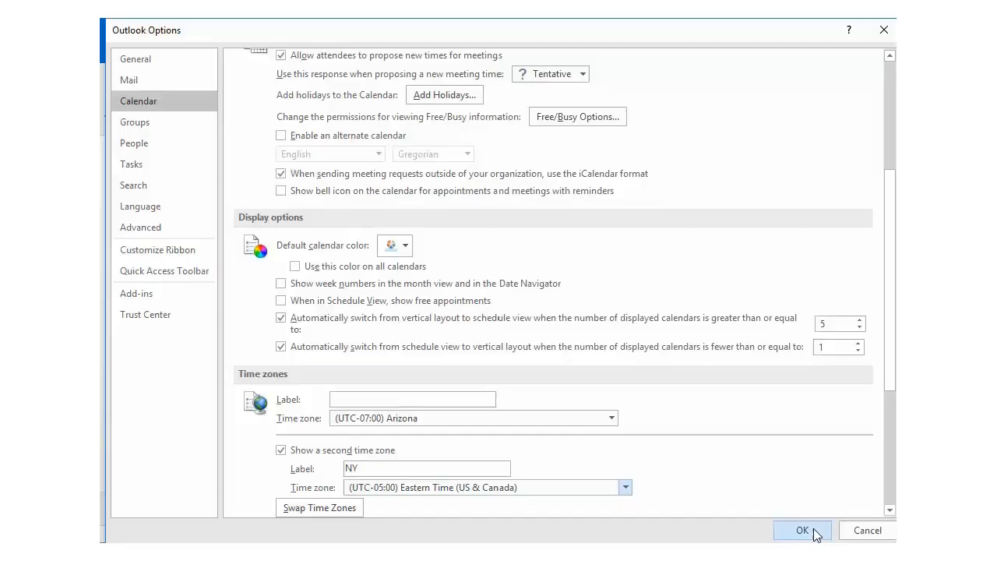
Step: Apply the settings so the day calendar shows an NY column beside Arizona time
click(803, 530)
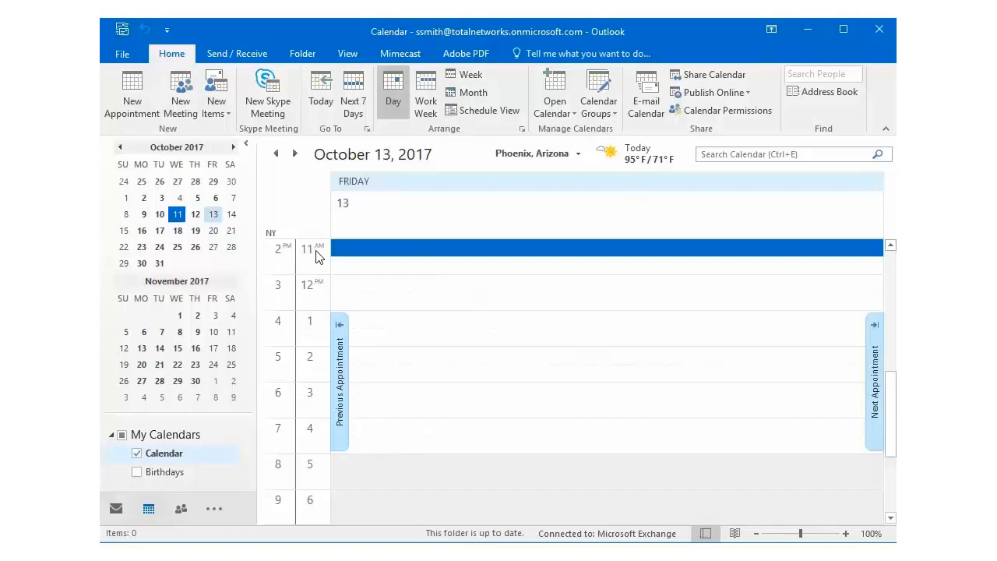
mouse_move(282, 259)
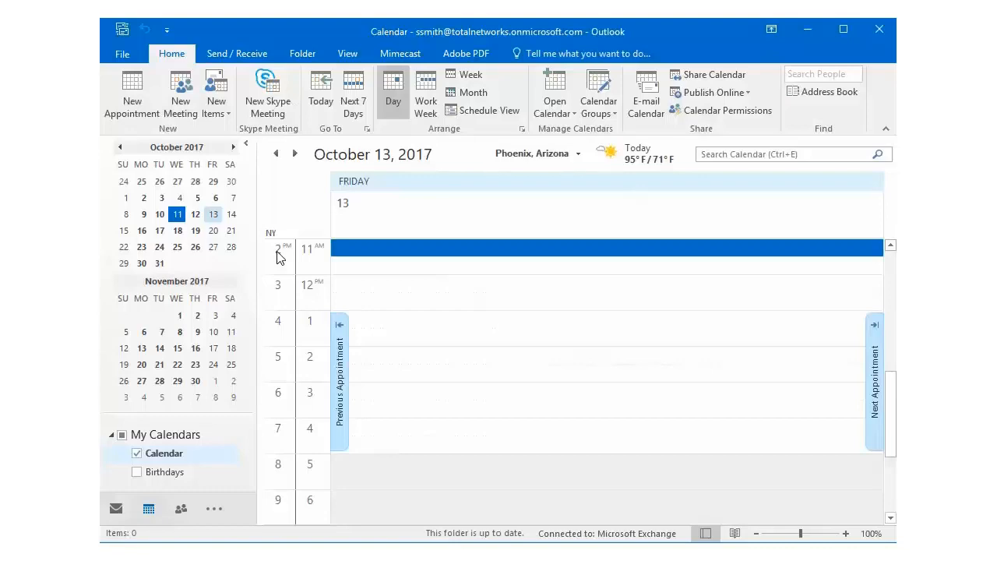
mouse_move(502, 293)
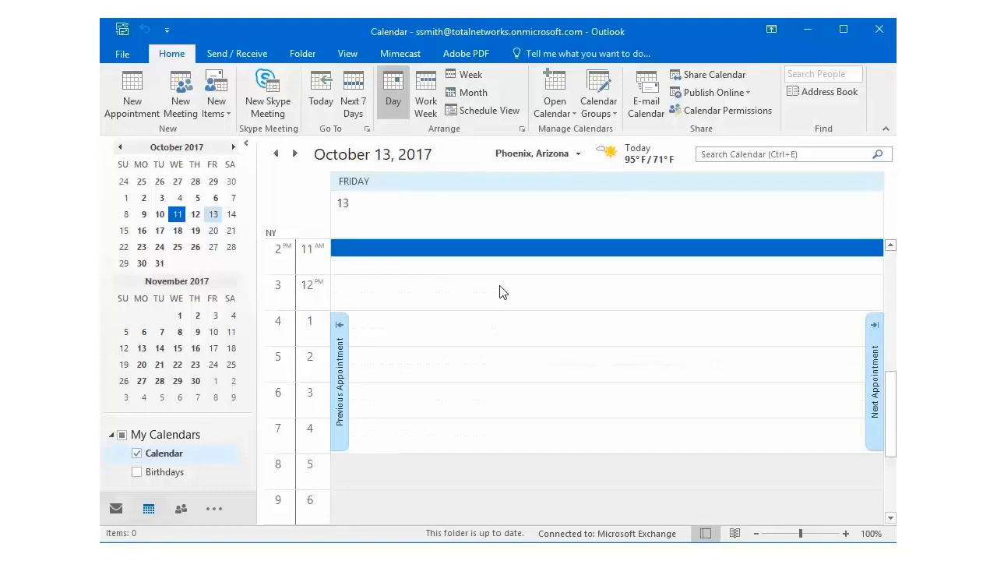